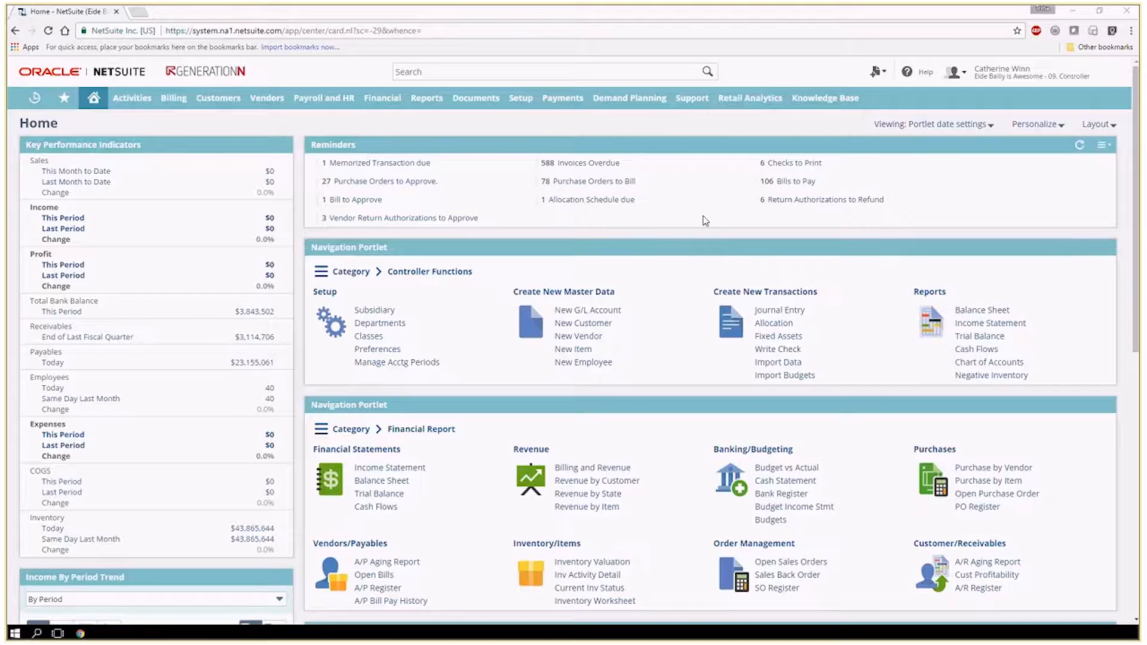
pyautogui.moveTo(250, 87)
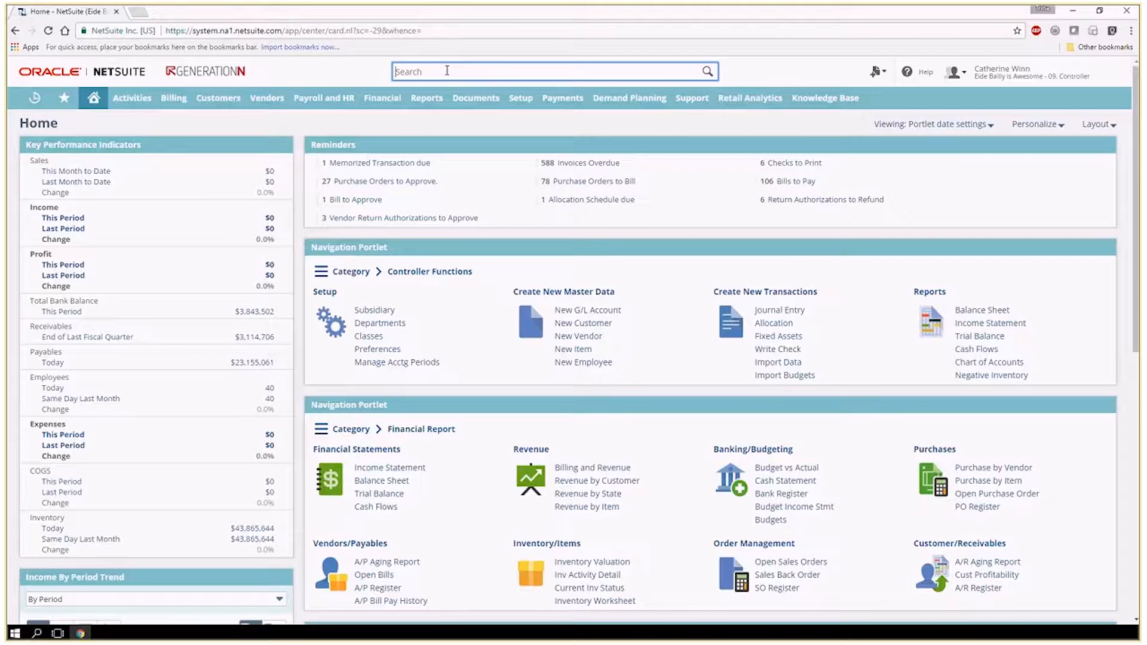
# Reach Make Journal Entries via a 'page: journal' global search and start a new entry.
pyautogui.write('page:')
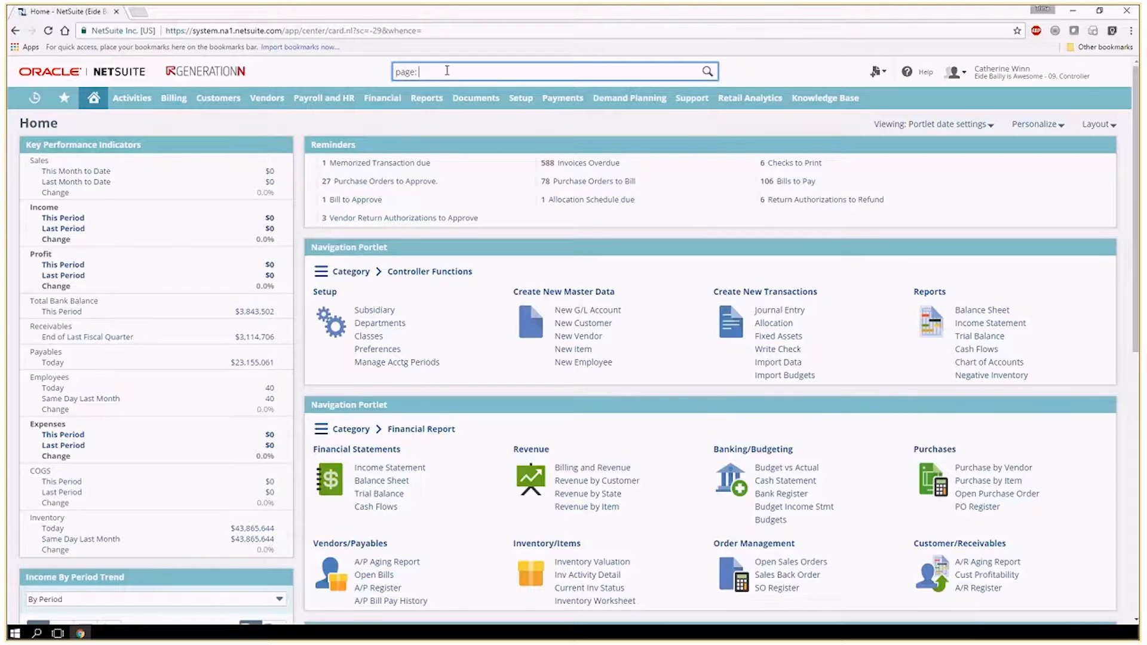
pyautogui.write('journal')
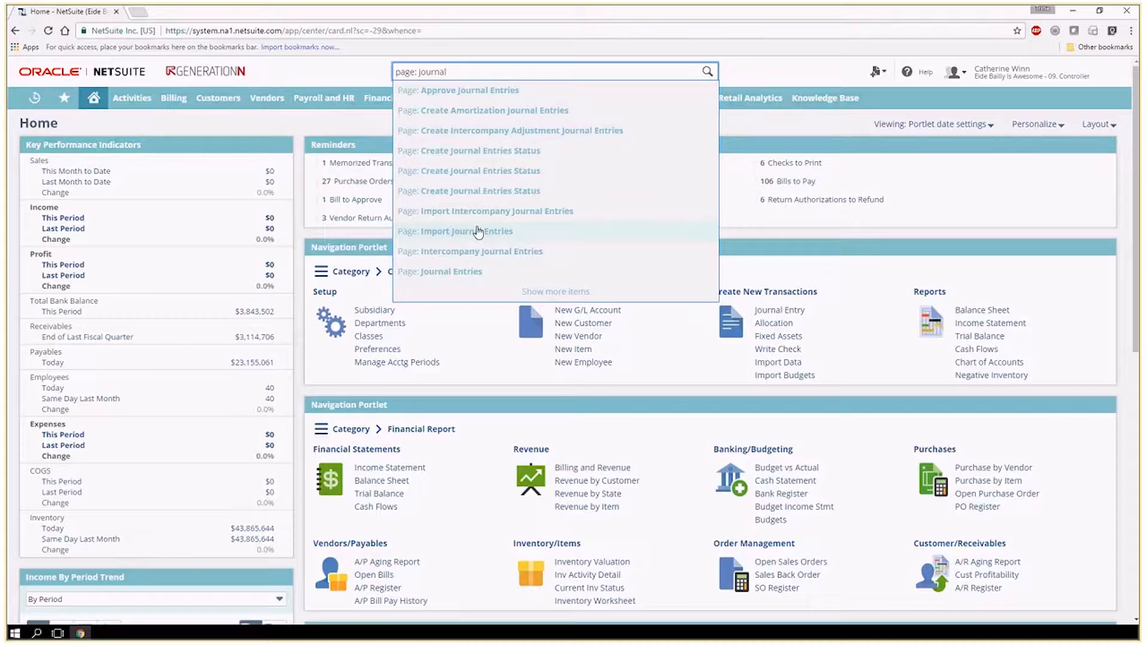
pyautogui.moveTo(467, 95)
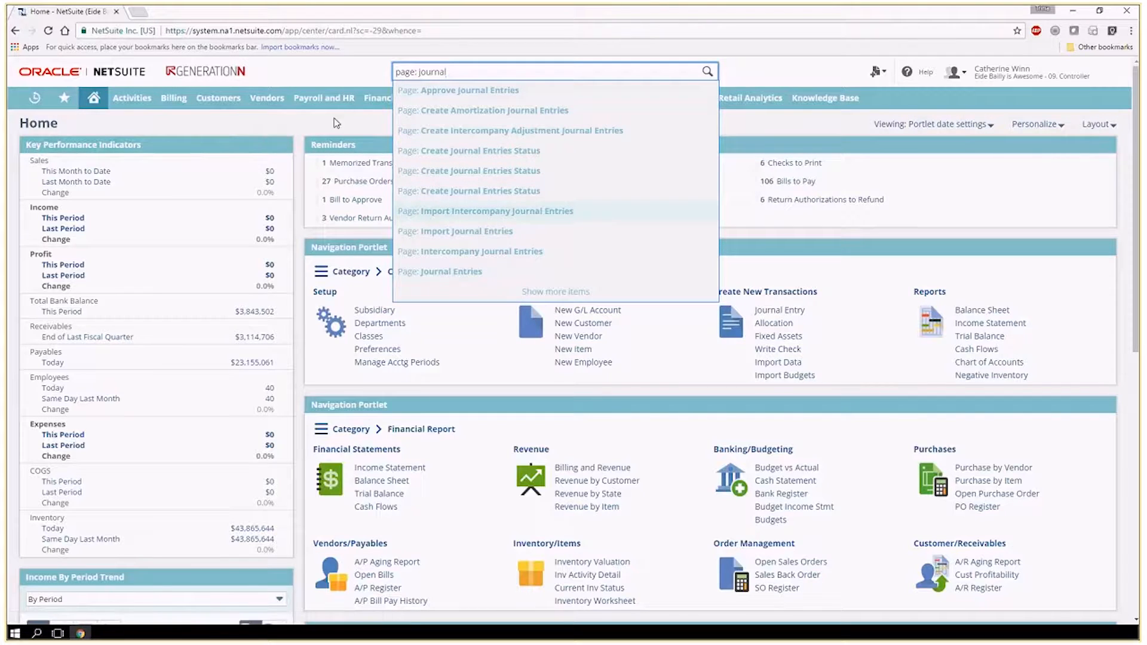
pyautogui.click(383, 98)
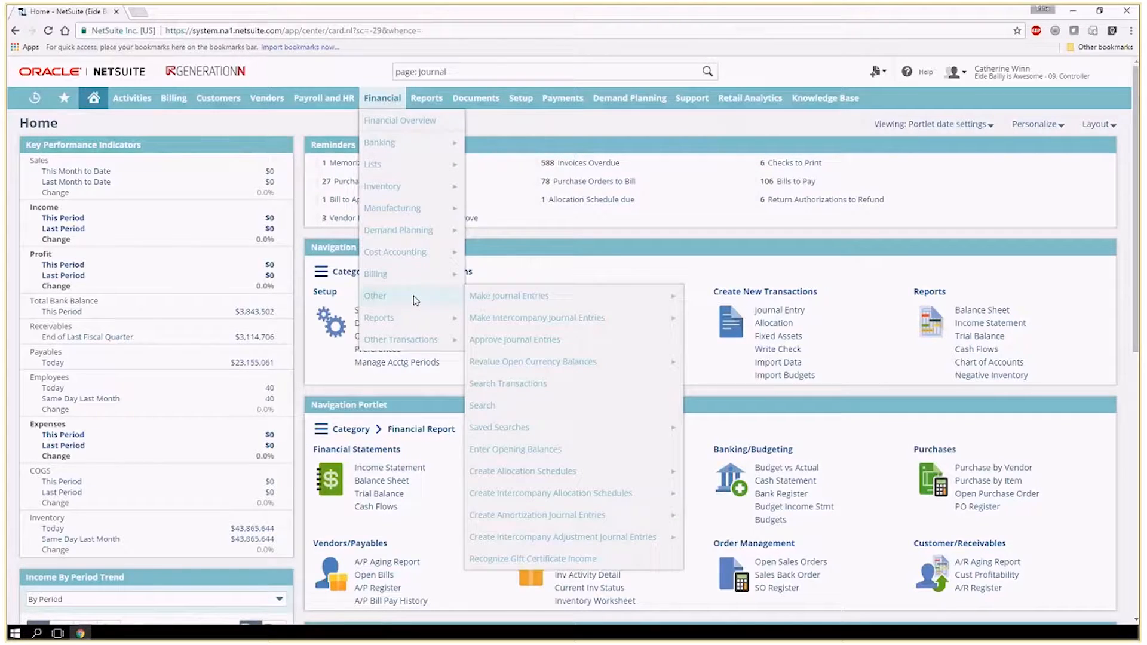
pyautogui.click(508, 296)
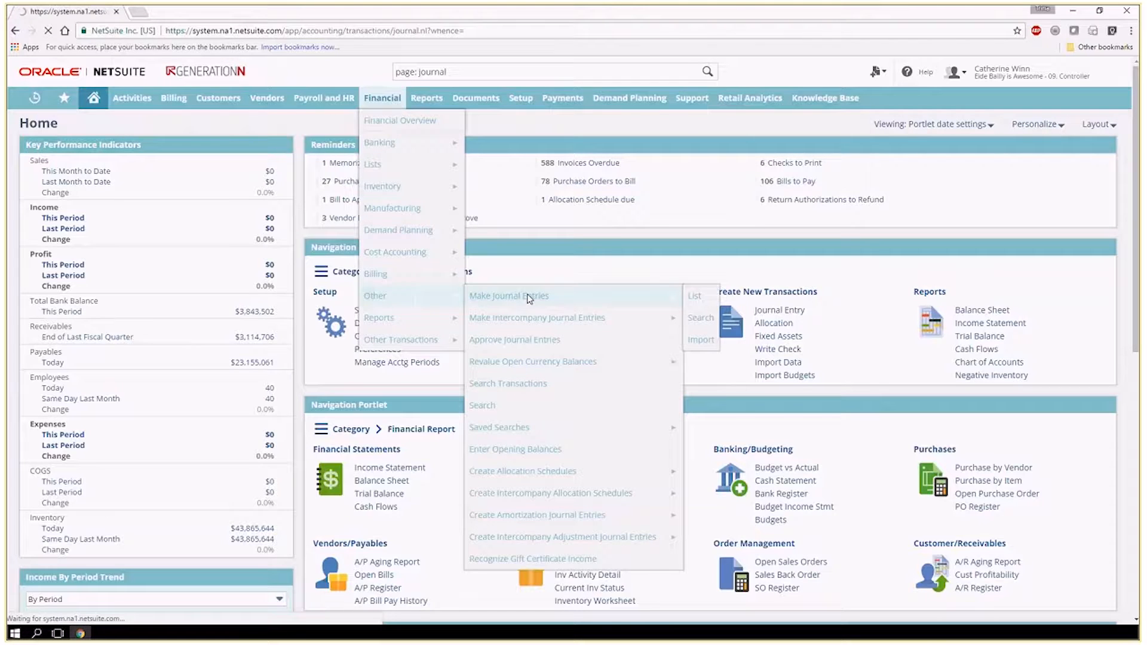
pyautogui.click(509, 297)
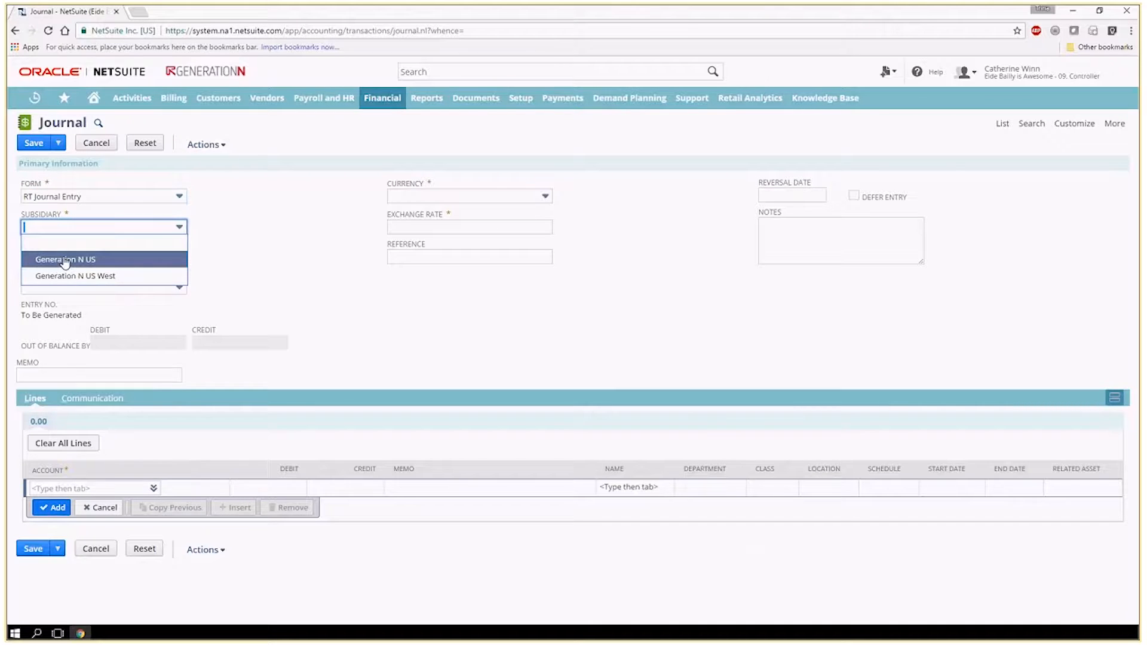
# Choose subsidiary Generation N US, keeping date 5/18/2017 and United States Dollar currency.
pyautogui.click(66, 259)
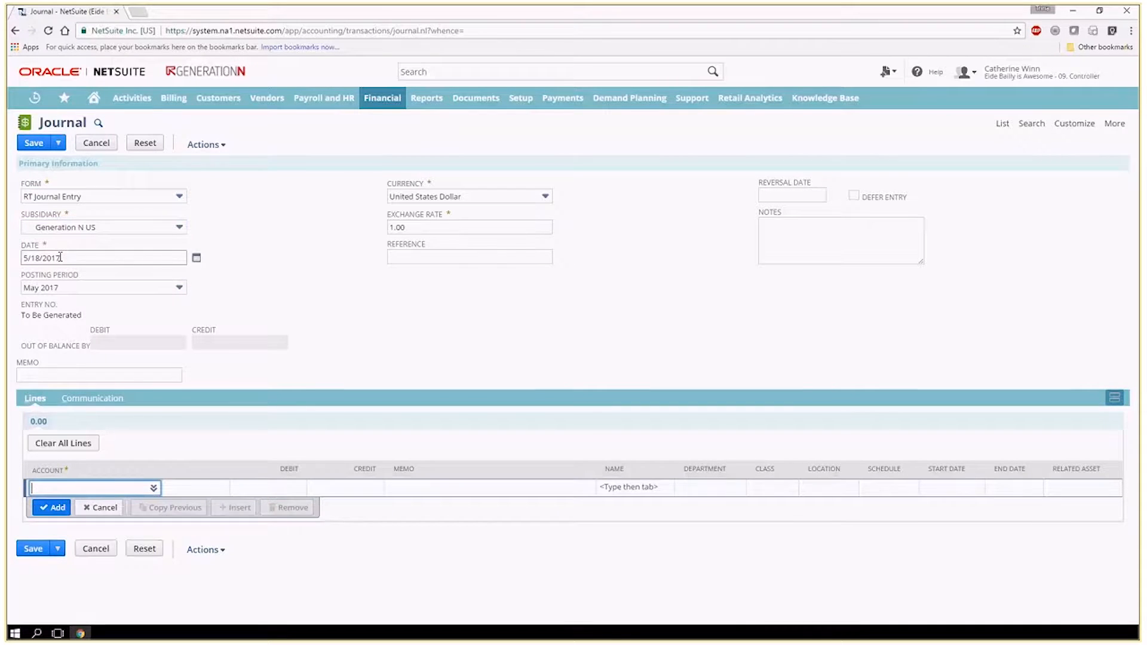
pyautogui.moveTo(467, 200)
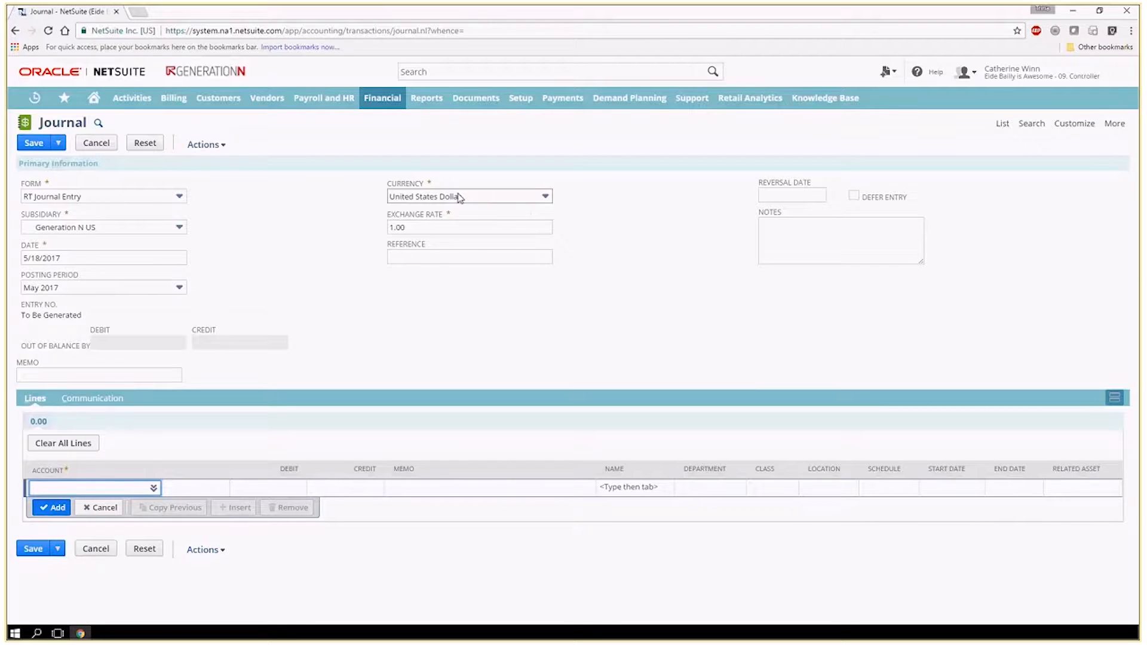
pyautogui.click(468, 256)
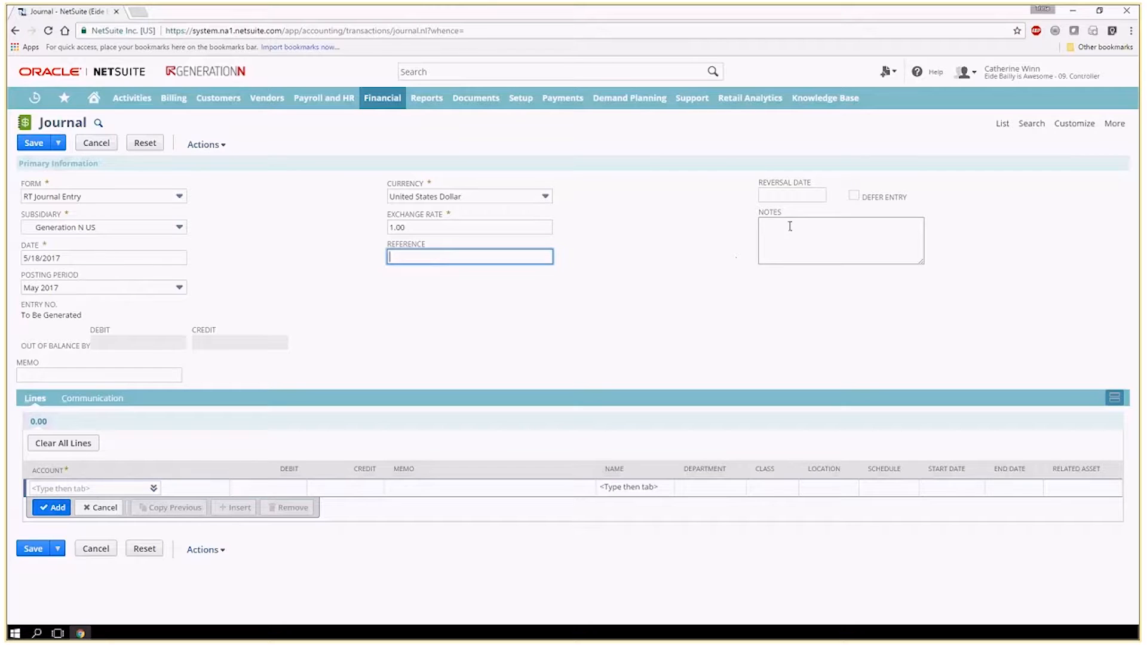
pyautogui.click(792, 195)
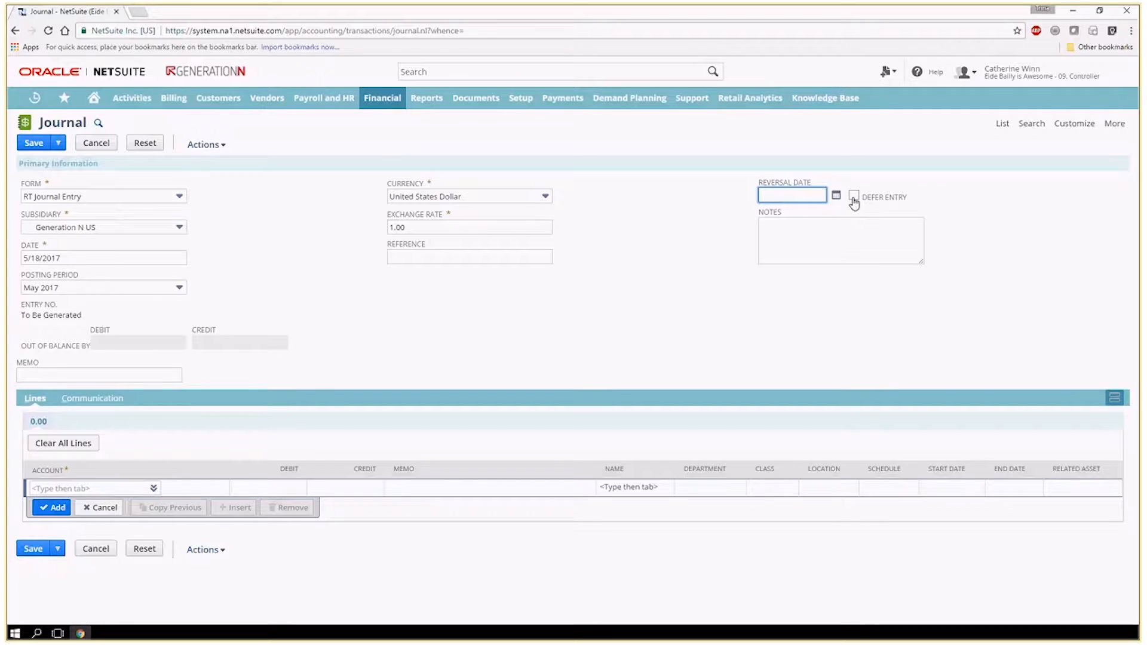
pyautogui.click(84, 488)
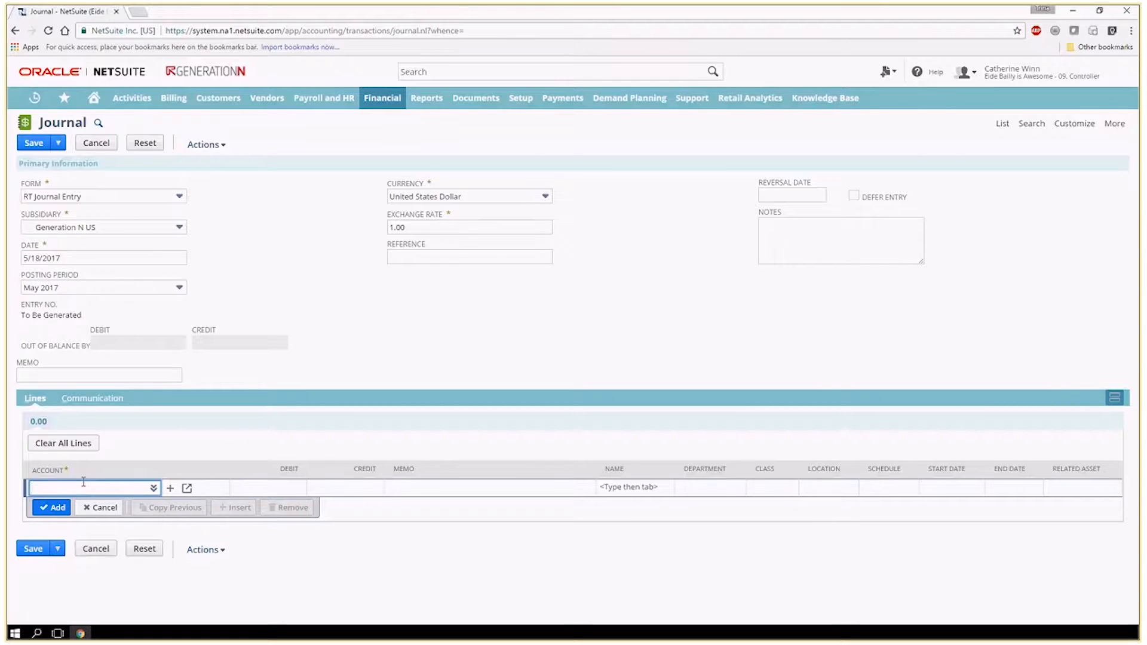
# Add a line debiting 10,000.00 to account 98760 GENN Bank Account.
pyautogui.write('%d')
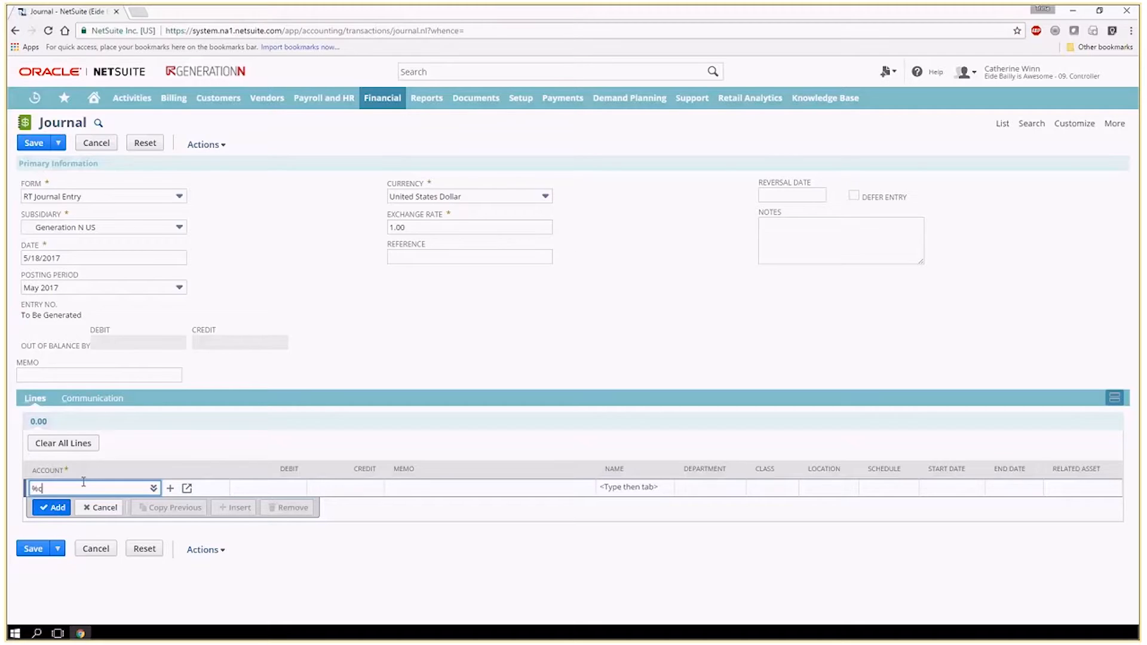
pyautogui.write('cash')
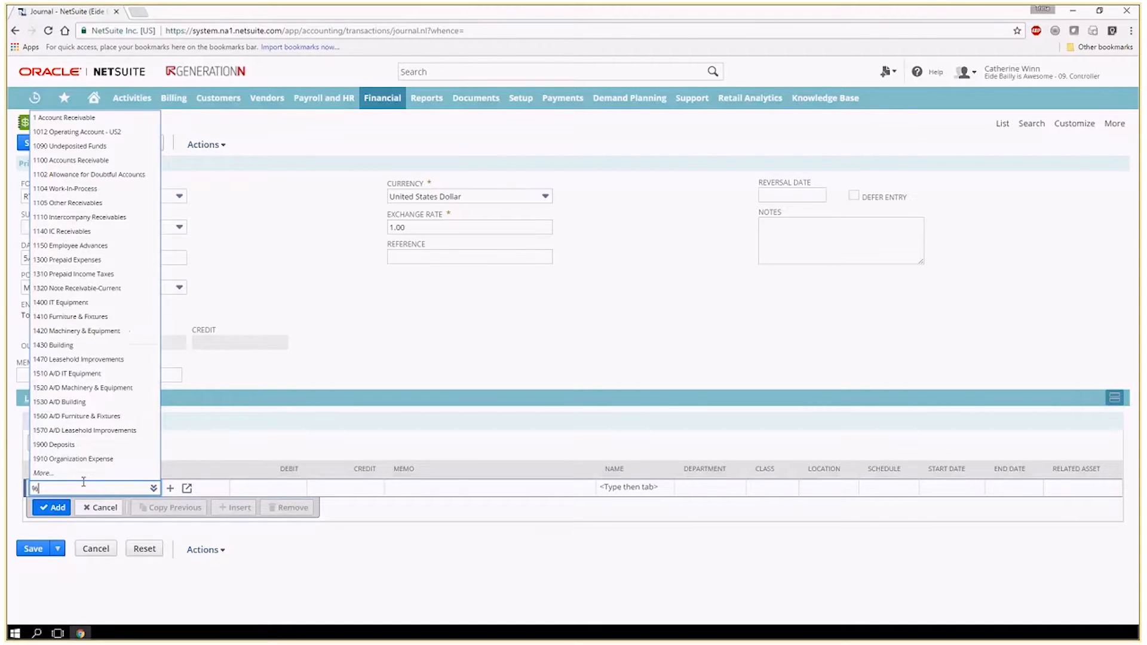
pyautogui.write('bank')
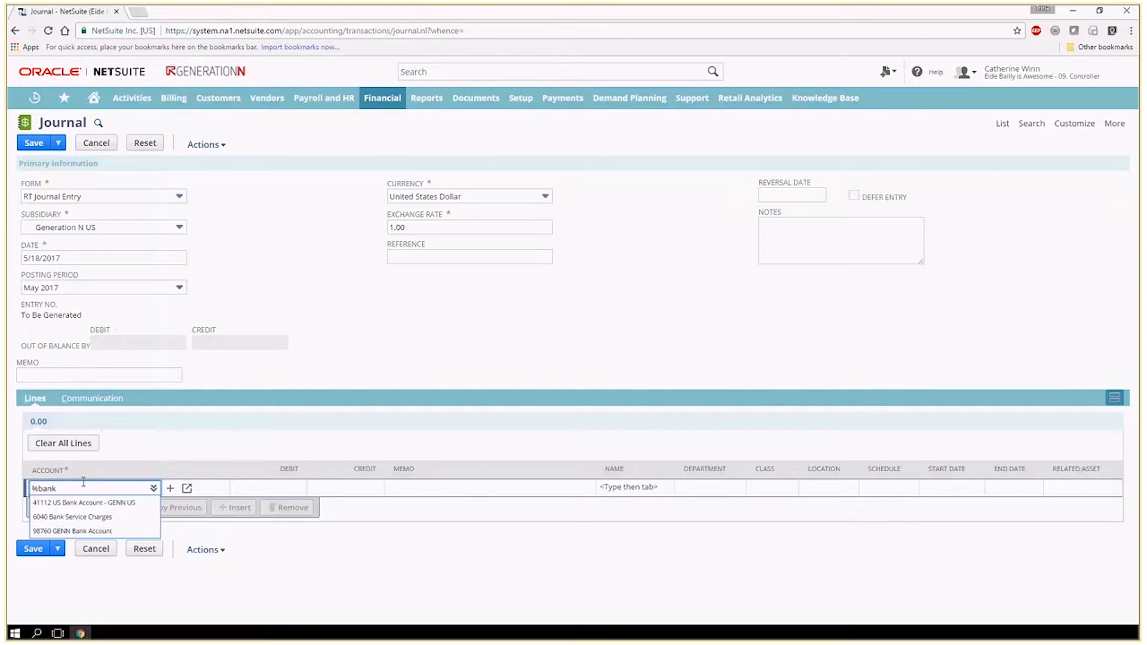
pyautogui.click(71, 530)
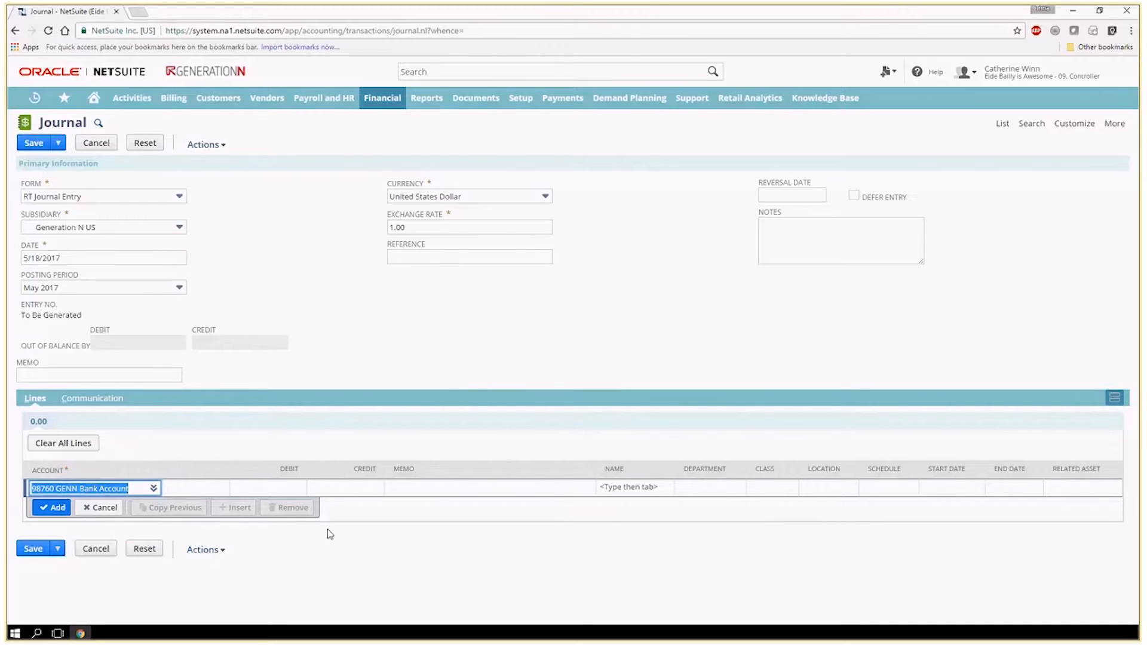
pyautogui.click(218, 488)
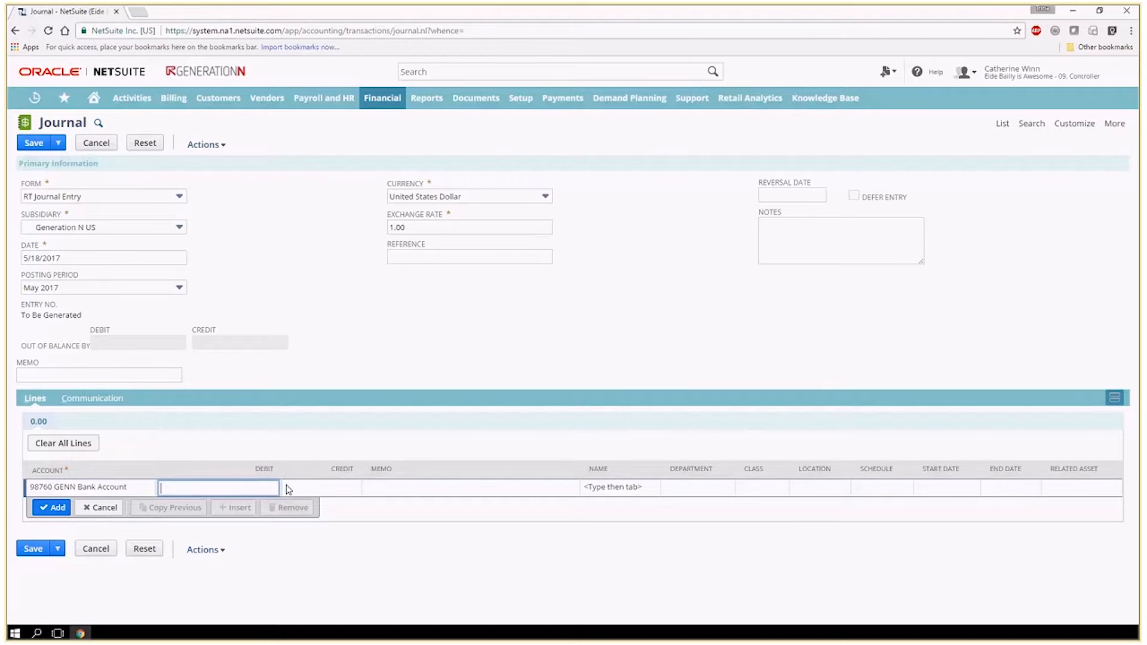
pyautogui.write('10')
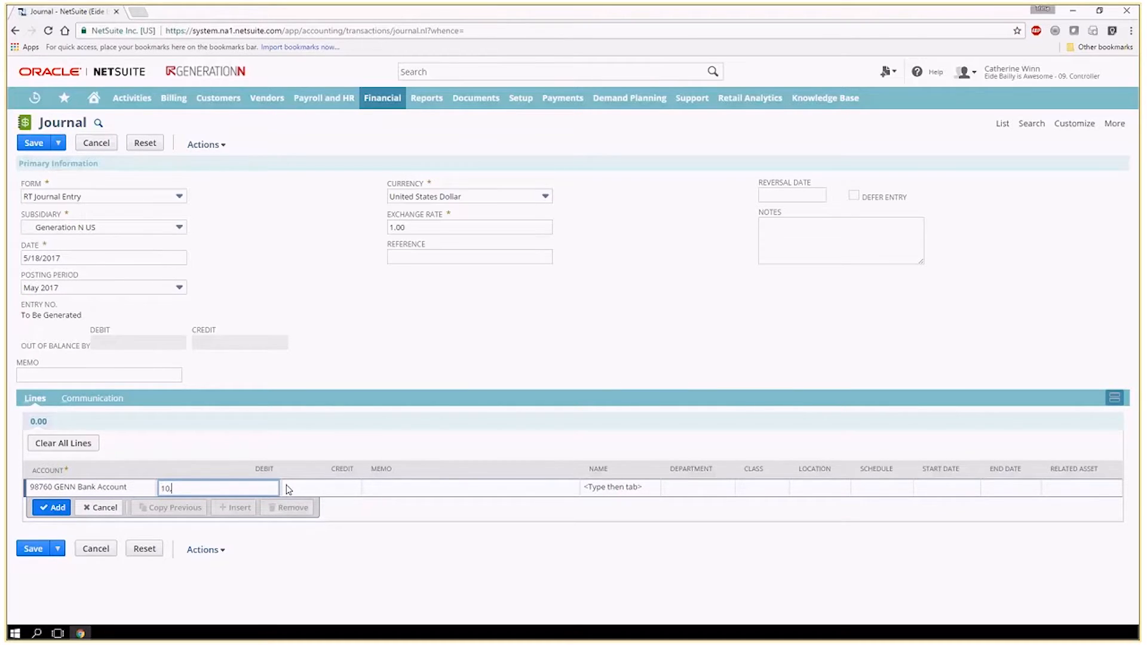
pyautogui.click(55, 506)
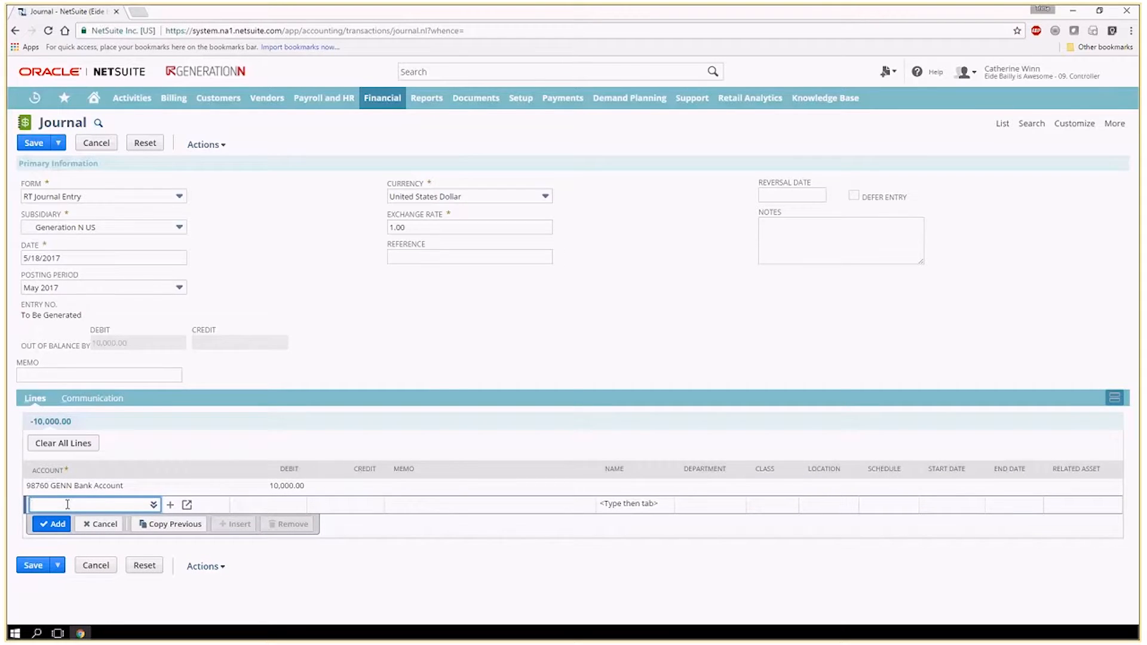
# Begin a second line on account 3006 Partner #1 Capital with focus in the Credit amount.
pyautogui.write('%')
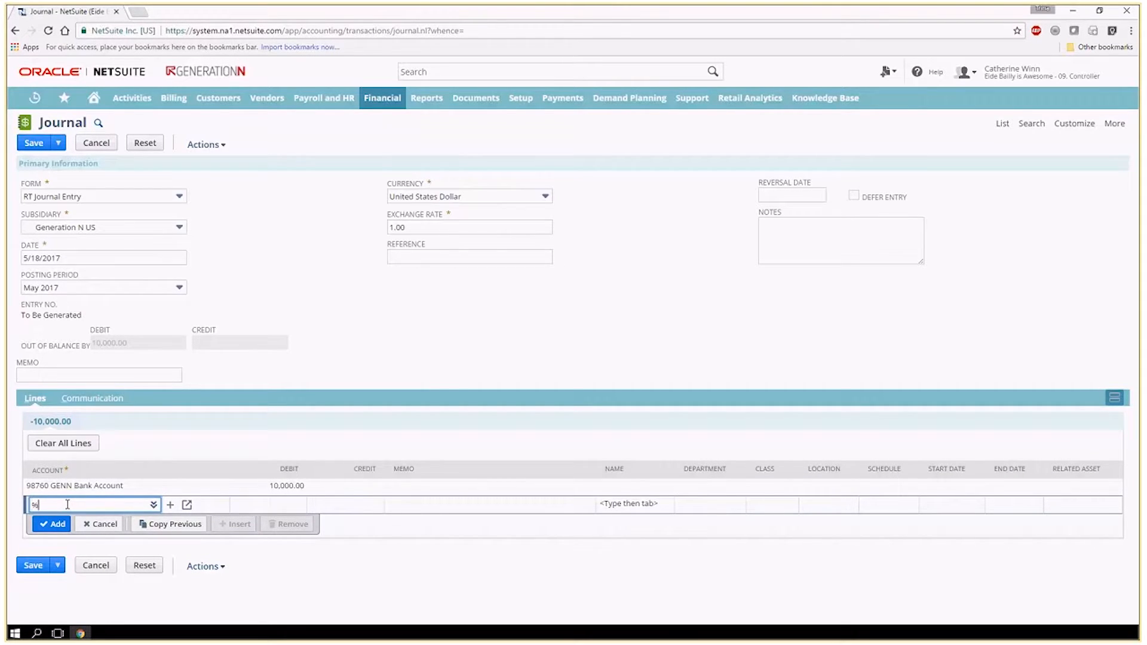
pyautogui.write('part')
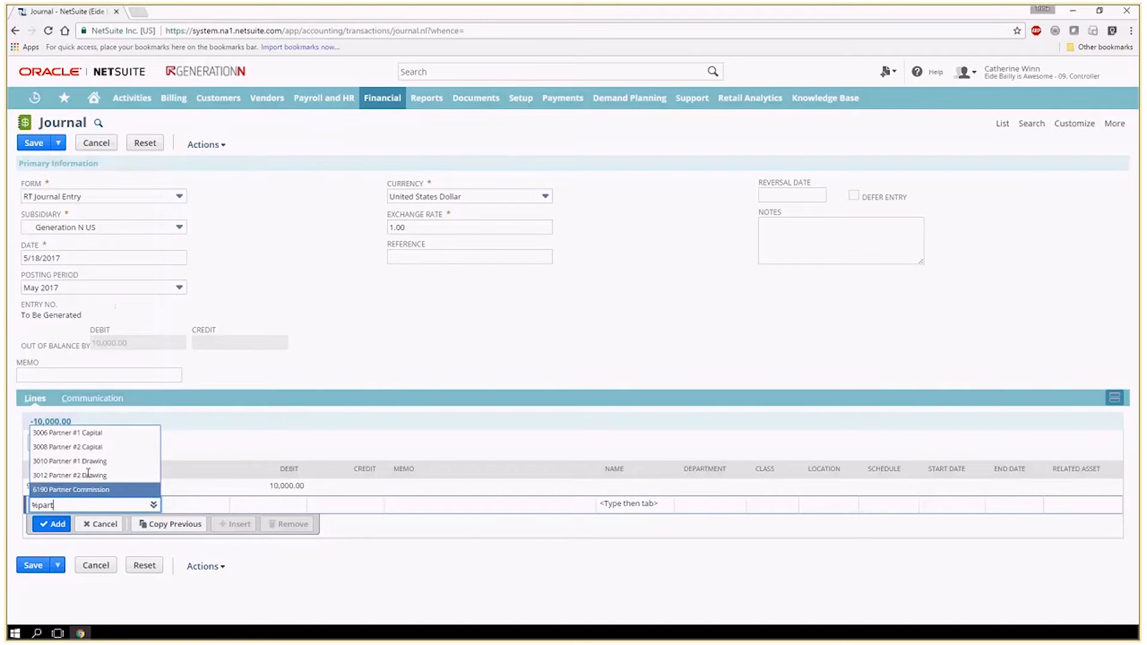
pyautogui.click(64, 433)
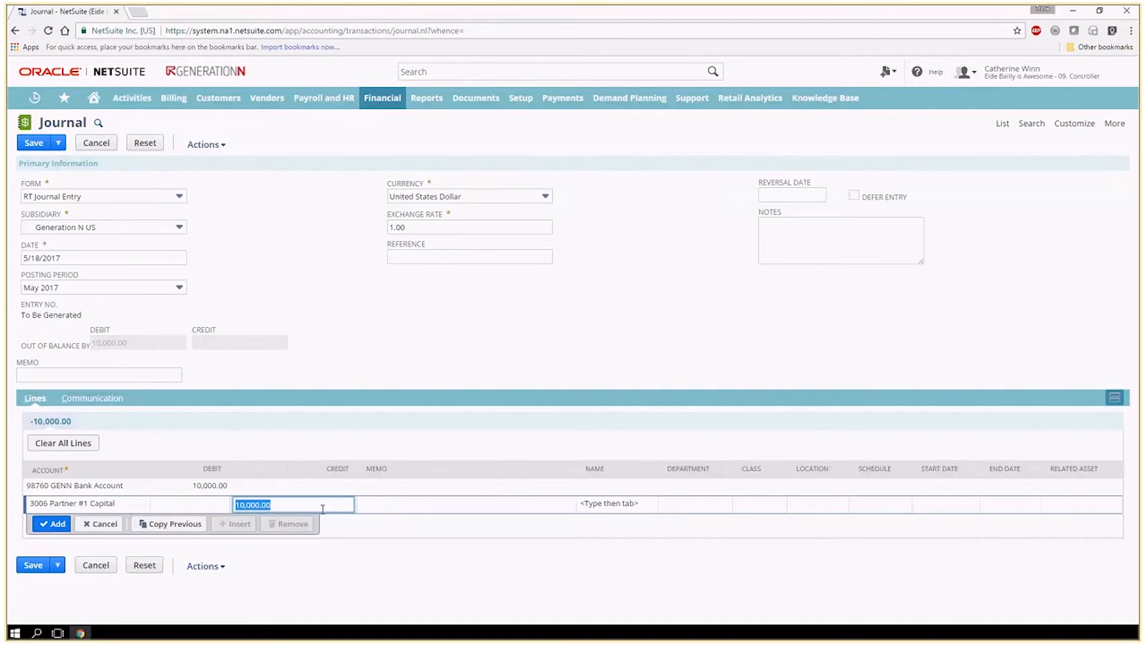
pyautogui.click(50, 525)
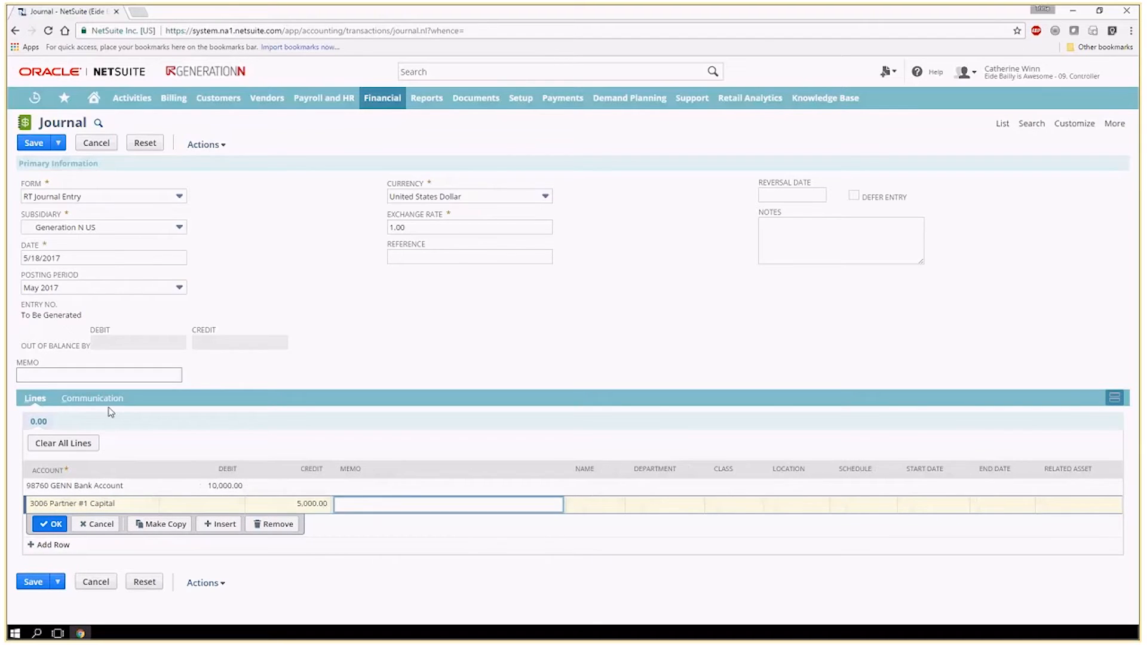
# Commit the Partner #1 Capital line, then reopen it and retype its credit amount.
pyautogui.click(49, 524)
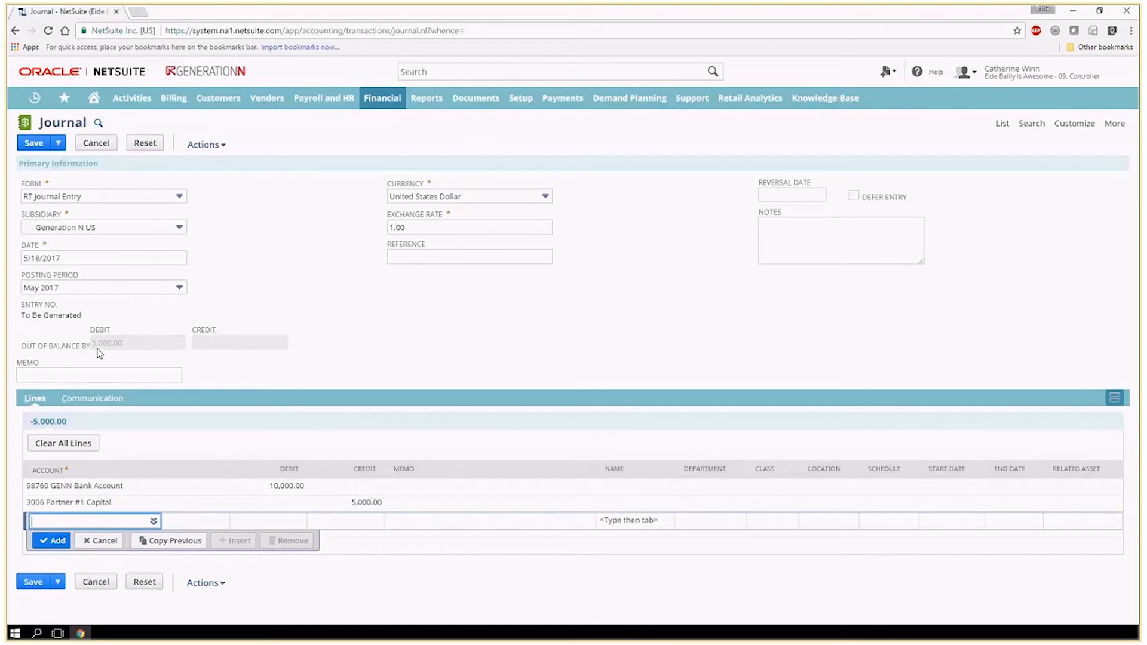
pyautogui.moveTo(366, 531)
pyautogui.write('1')
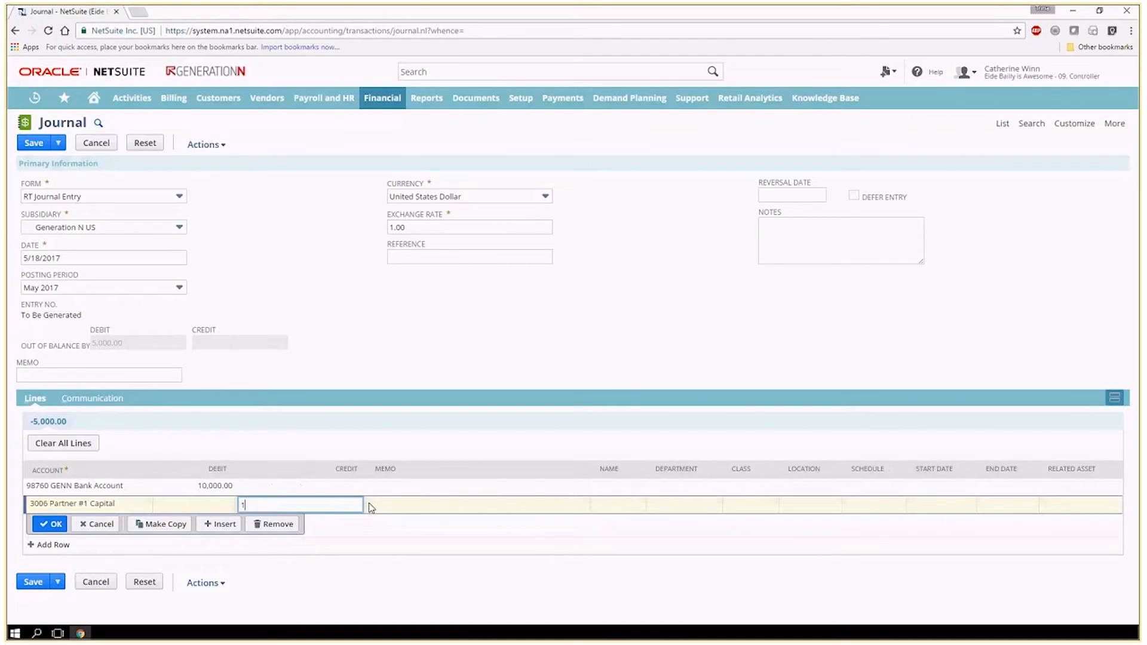
pyautogui.write('000')
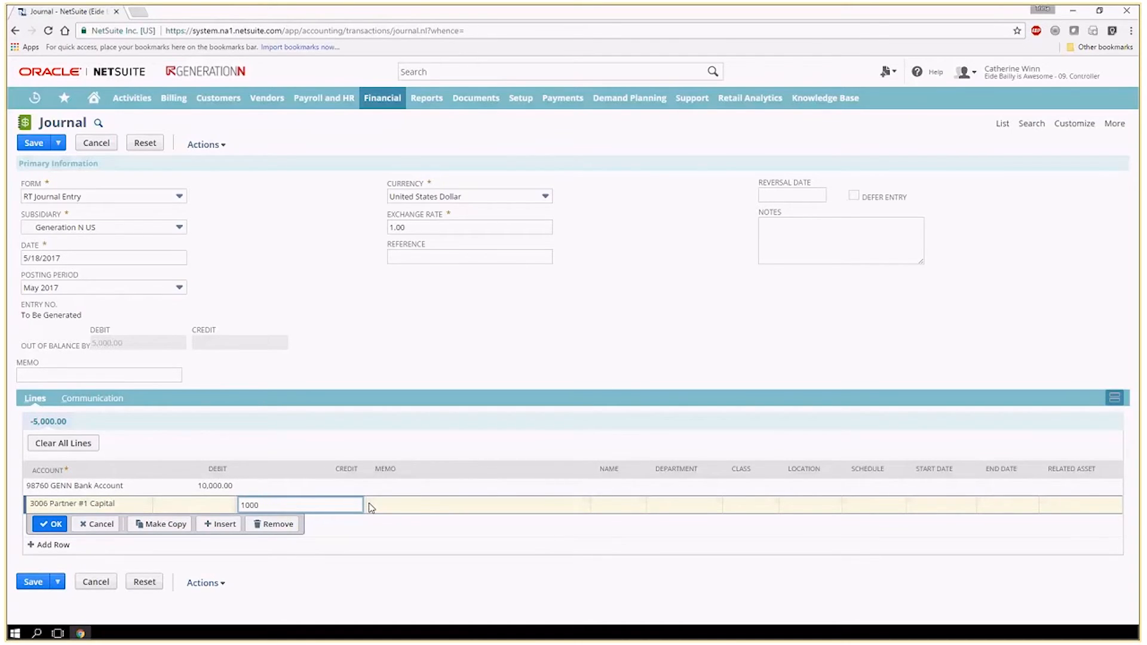